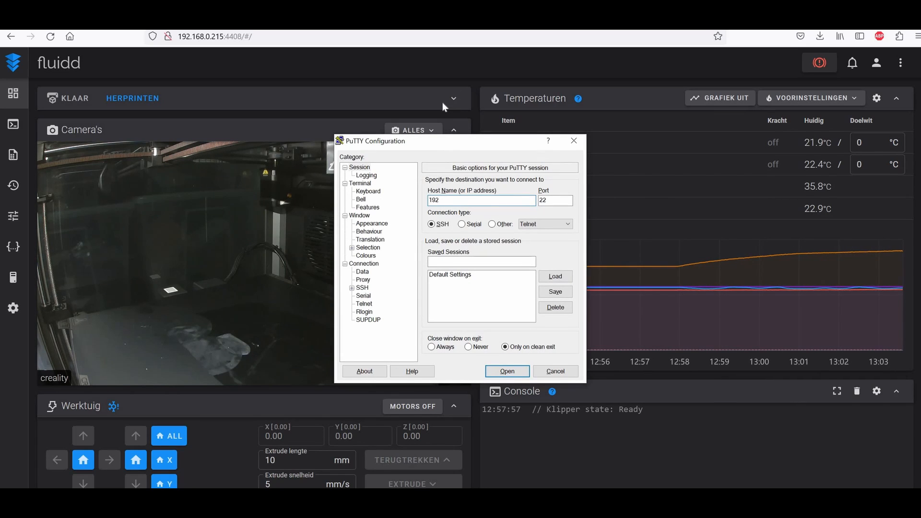
# - Open an SSH session to 192.168.0.215, accept the host key and log in as root
pyautogui.write('.168.0.2')
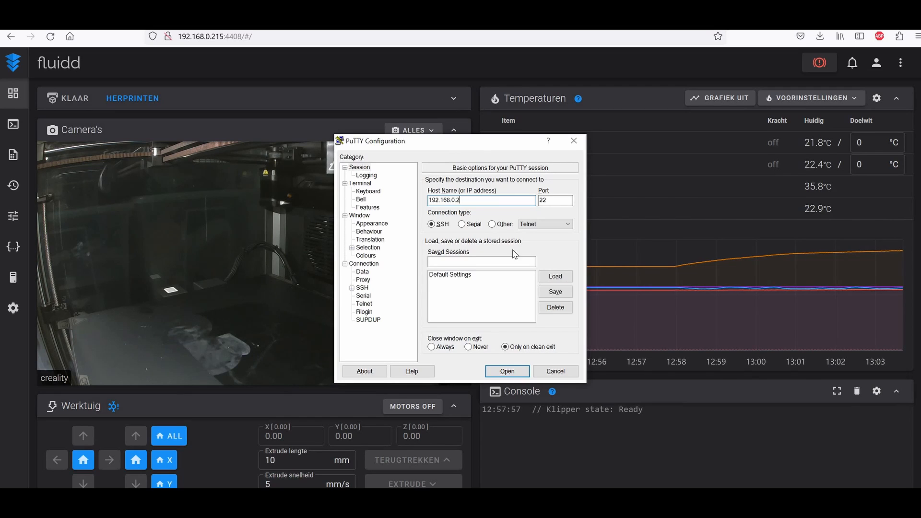
pyautogui.write('15')
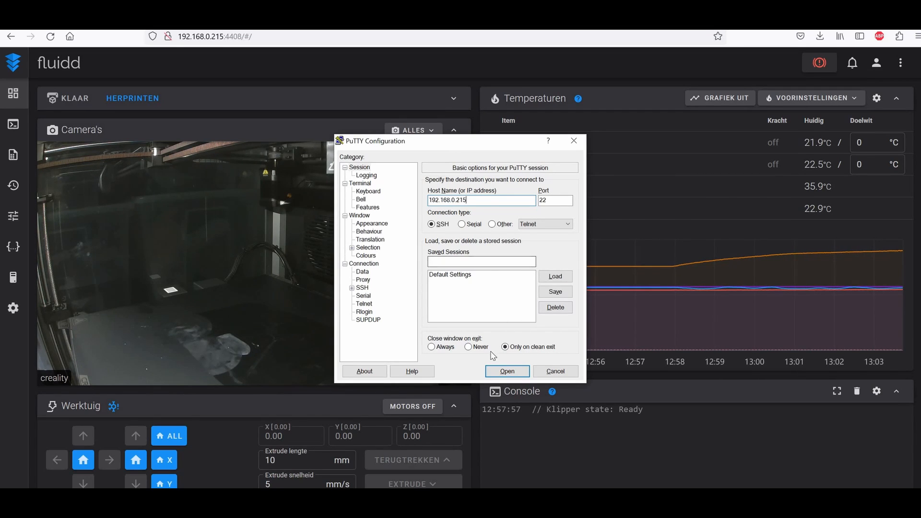
pyautogui.click(506, 370)
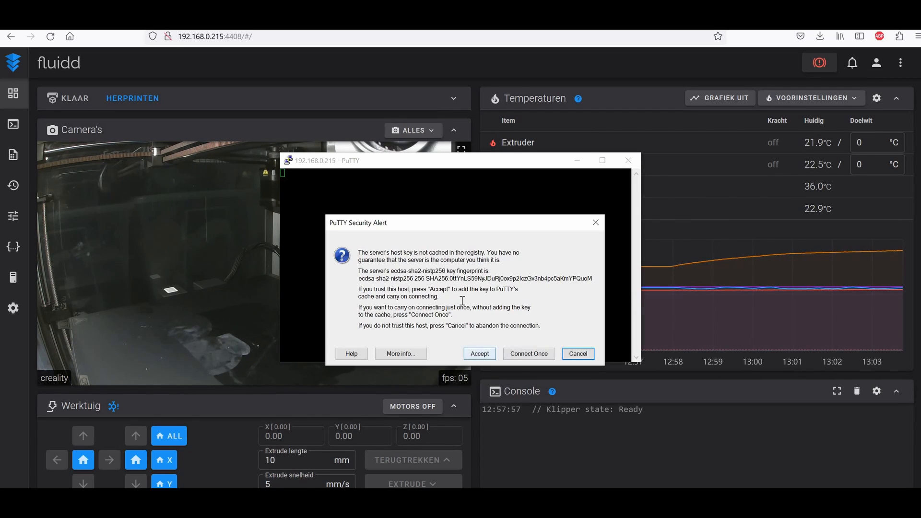
pyautogui.click(479, 353)
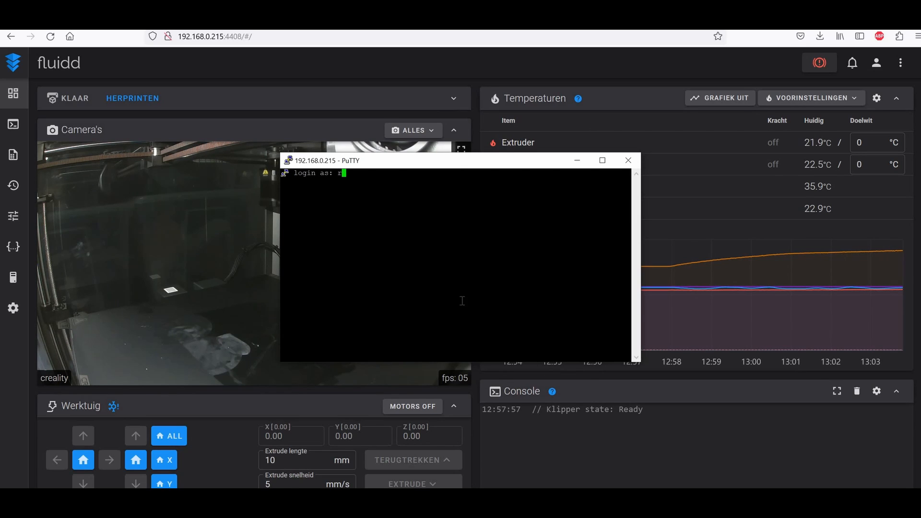
pyautogui.write('oot')
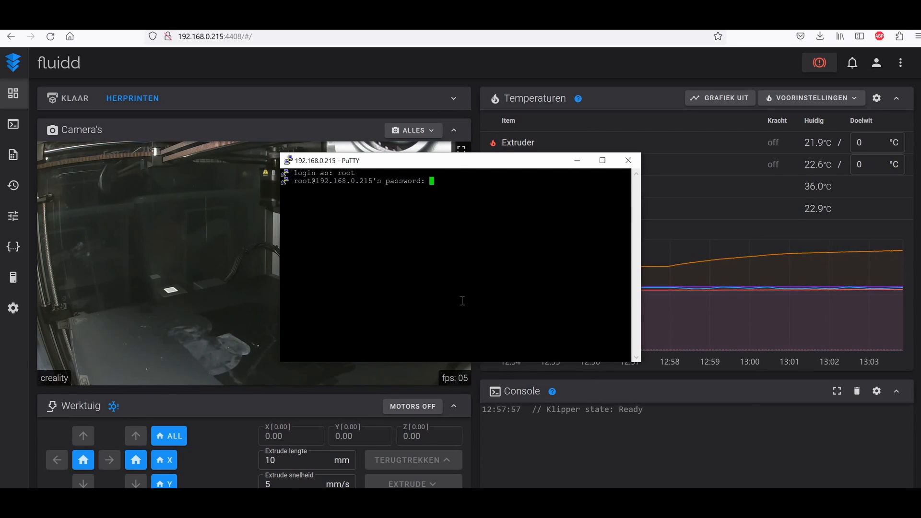
pyautogui.press('Return')
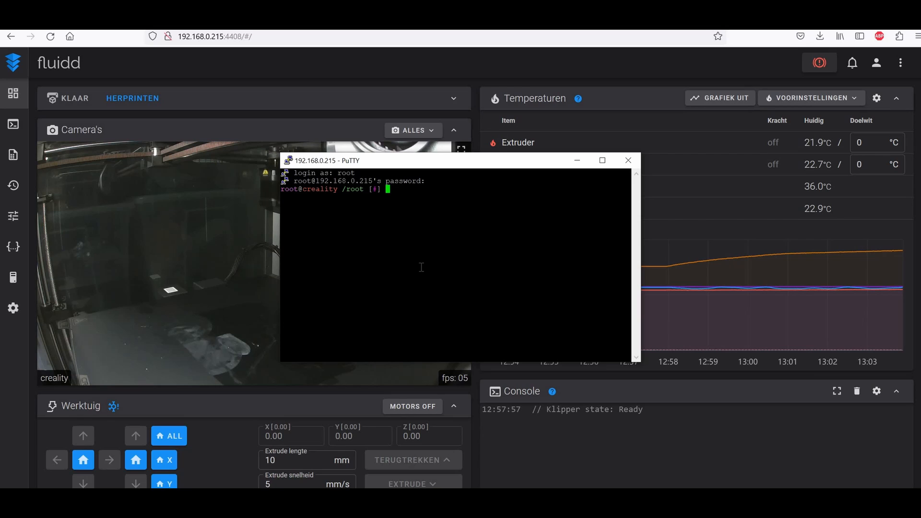
pyautogui.moveTo(458, 249)
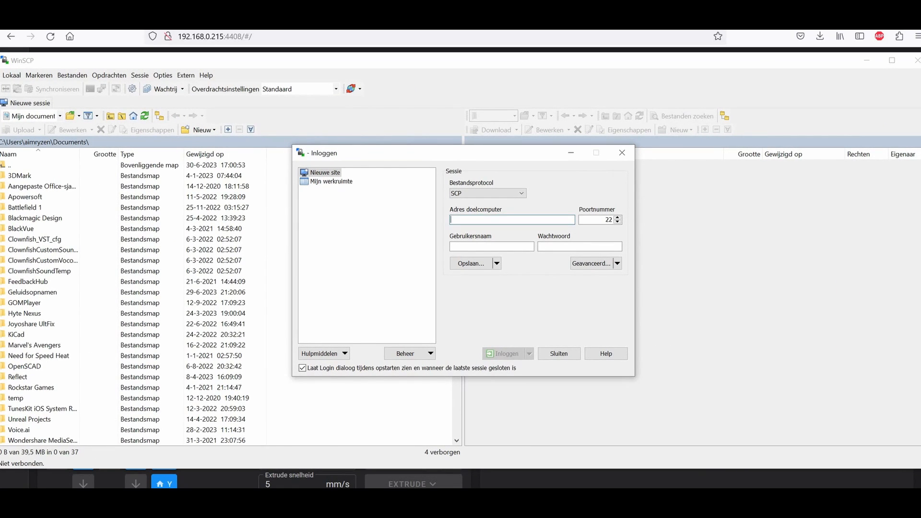
# - Connect WinSCP to 192.168.0.215 with the root username and password
pyautogui.write('192.168.0.215')
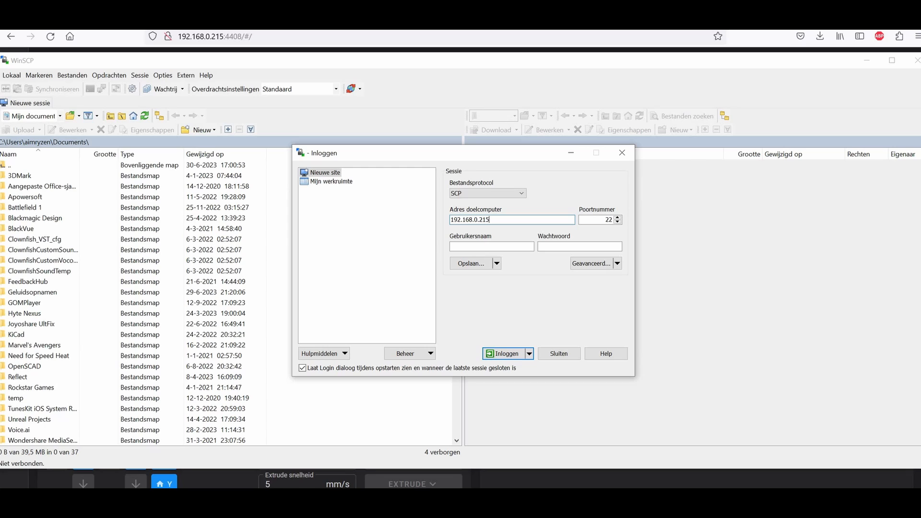
pyautogui.write('root')
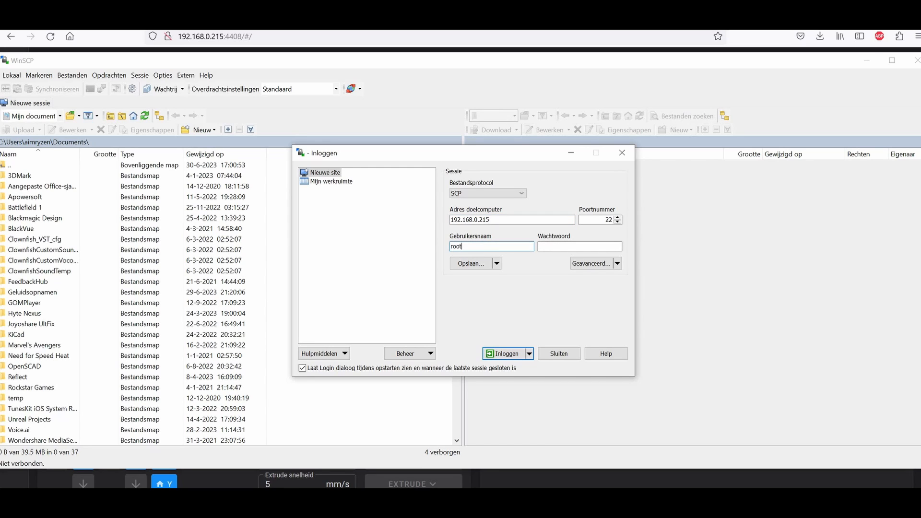
pyautogui.write('••')
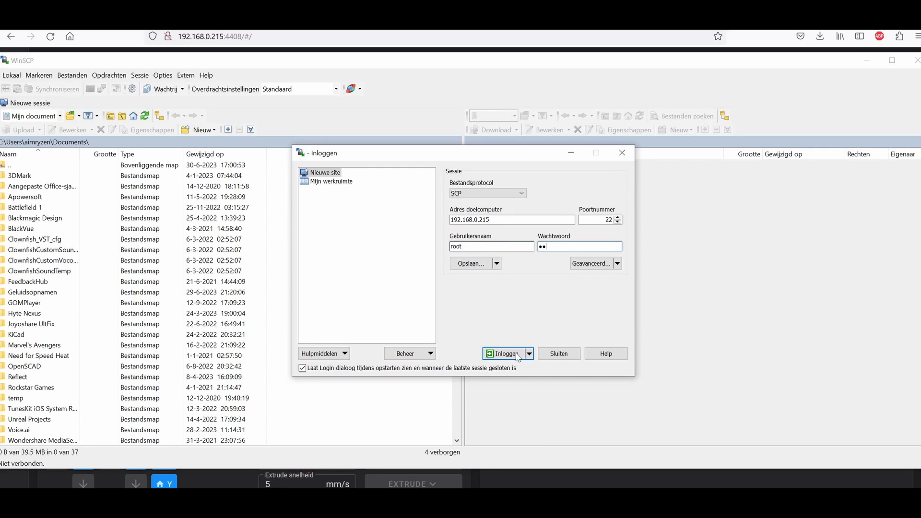
pyautogui.click(504, 353)
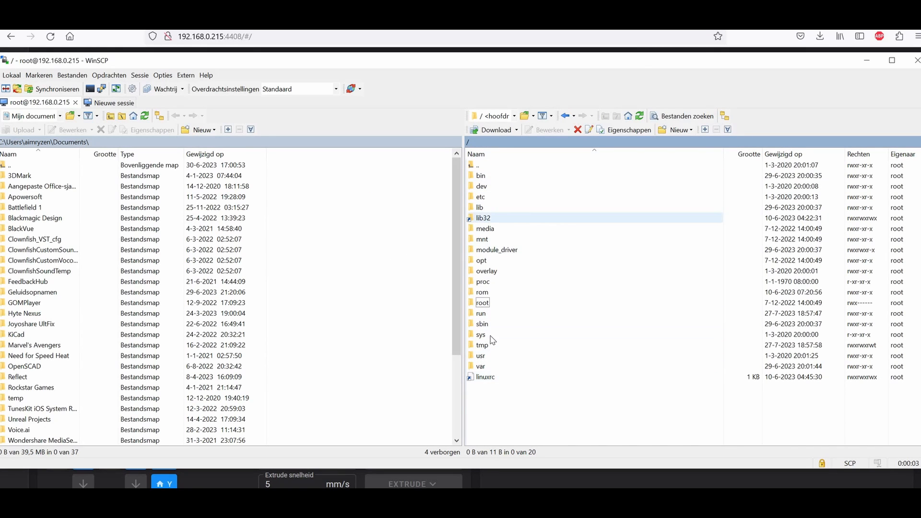
# - Browse into the printer's usr folder and back up to the root directory
pyautogui.click(481, 344)
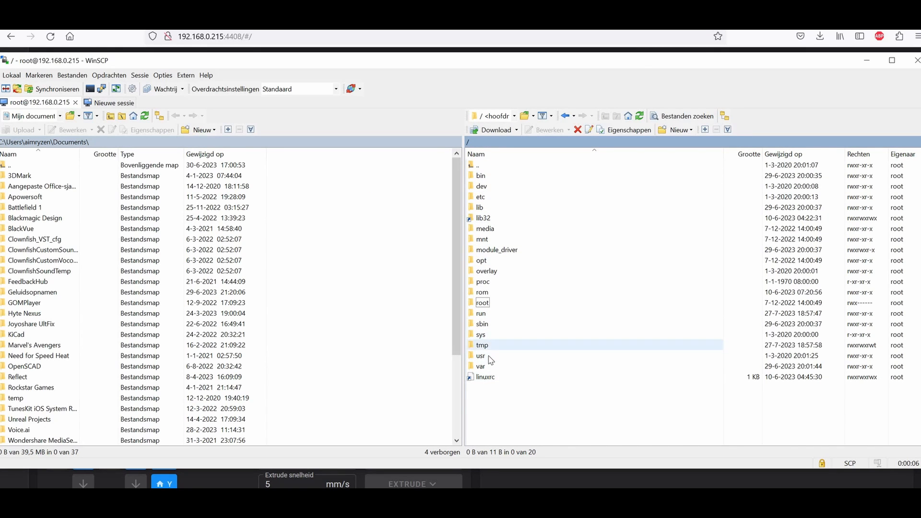
pyautogui.doubleClick(480, 355)
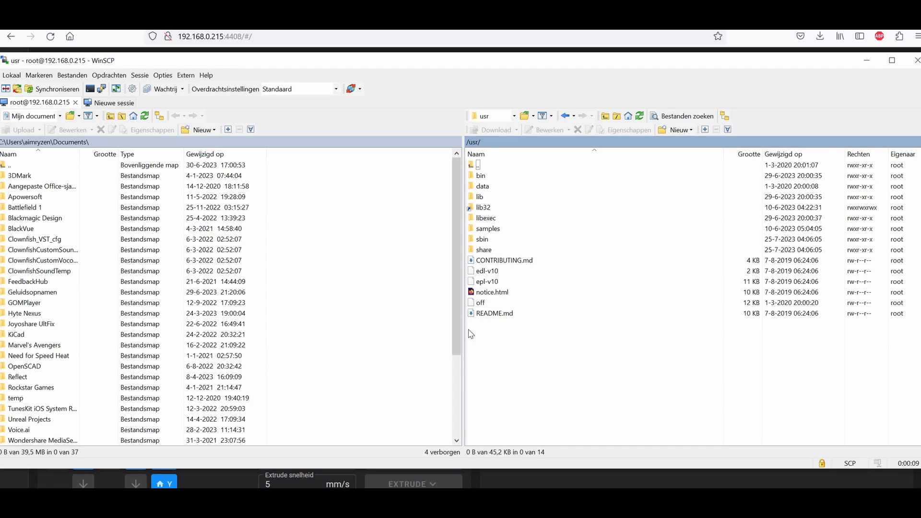
pyautogui.moveTo(482, 166)
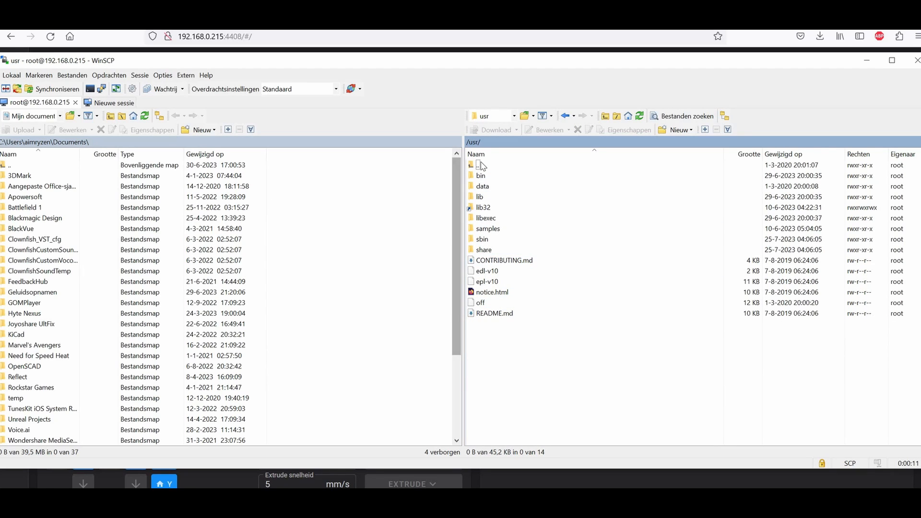
pyautogui.doubleClick(477, 165)
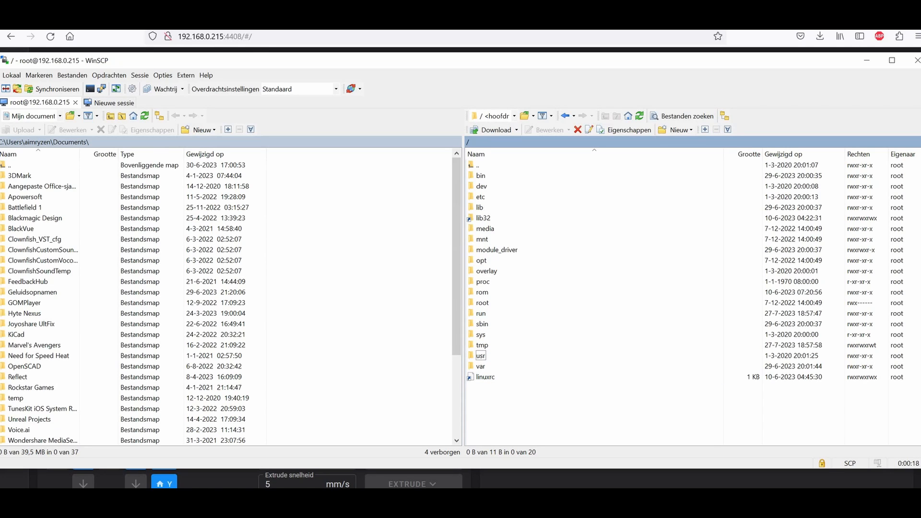
pyautogui.moveTo(404, 137)
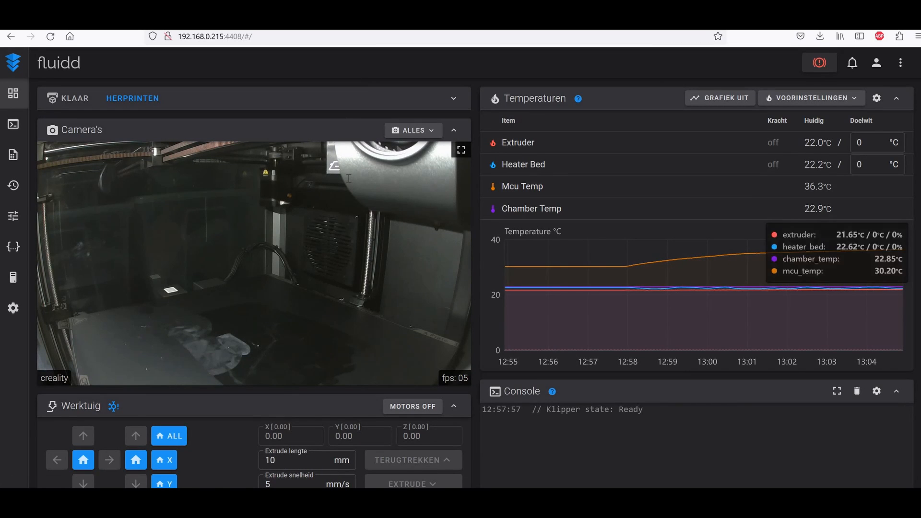
# - Go to the configuration files page to reach gcode_macro.cfg
pyautogui.scroll(-3)
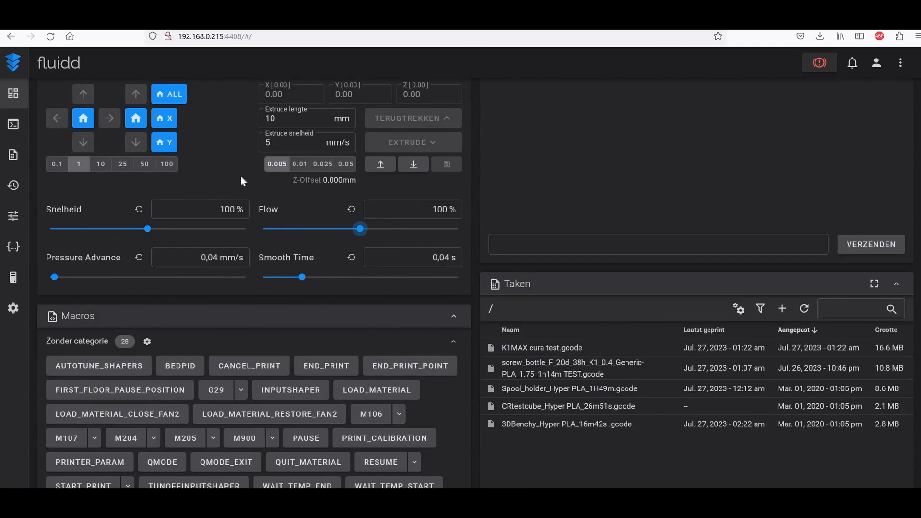
pyautogui.scroll(3)
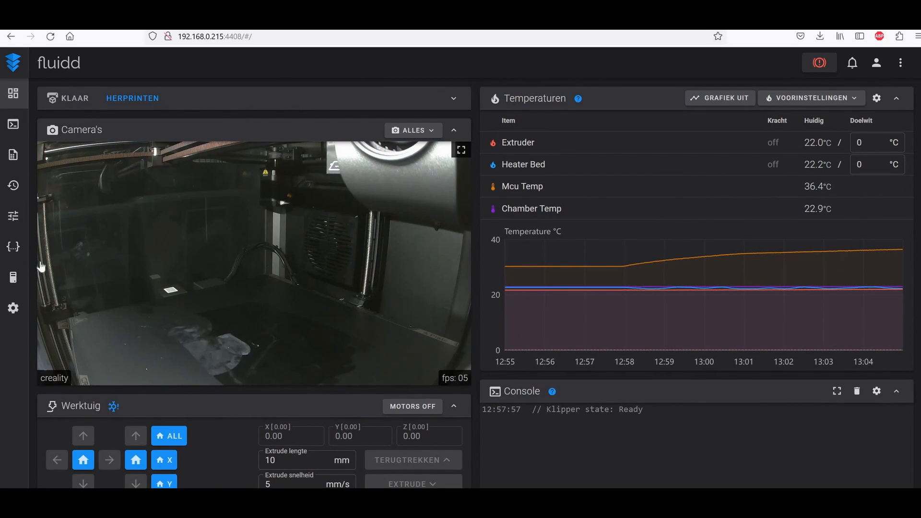
pyautogui.click(13, 247)
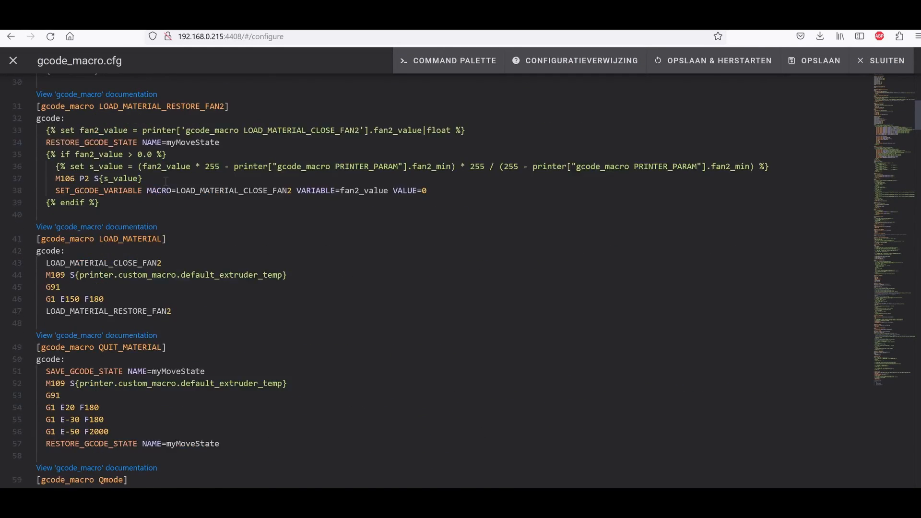
# - Review the START_PRINT macro ending with CX_PRINT_DRAW_ONE_LINE, then save and restart Klipper
pyautogui.scroll(-3)
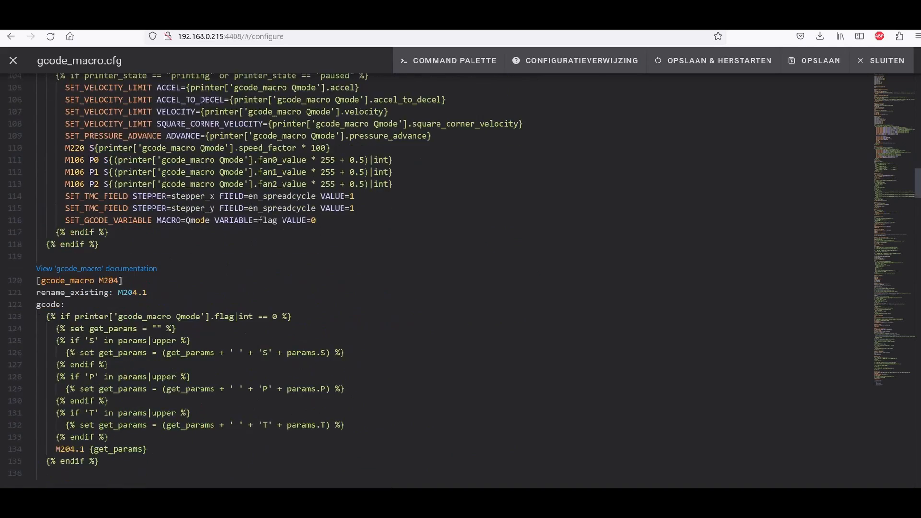
pyautogui.scroll(-3)
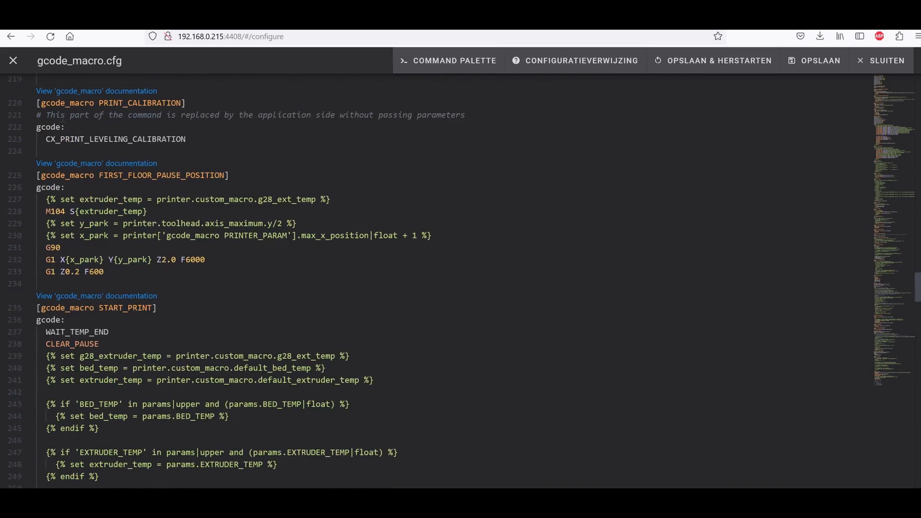
pyautogui.scroll(-3)
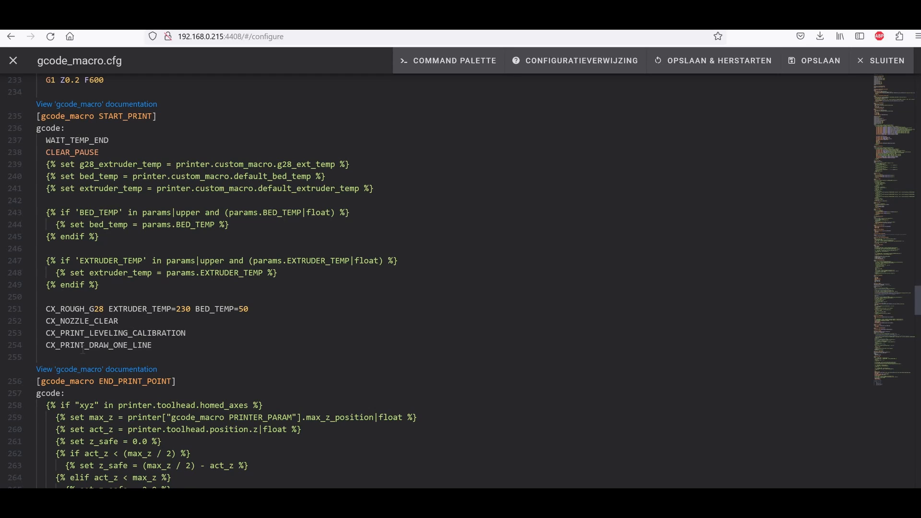
pyautogui.click(85, 345)
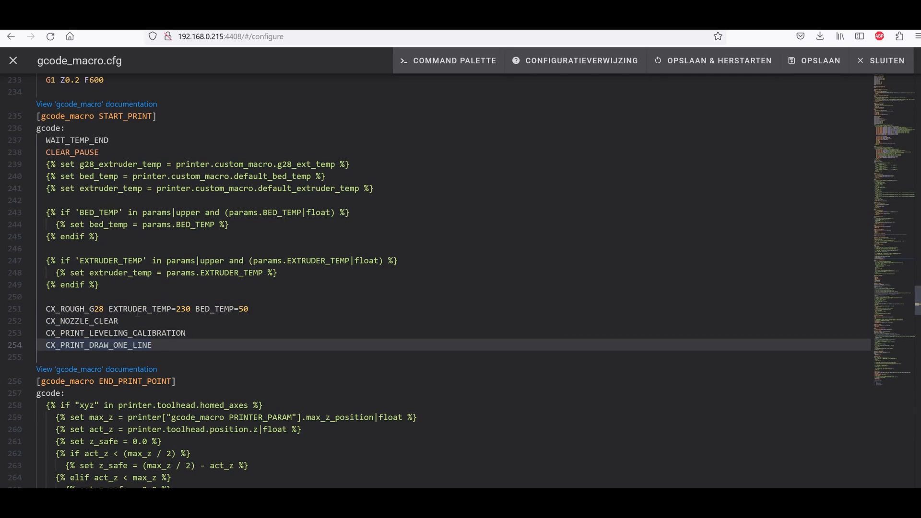
pyautogui.click(152, 345)
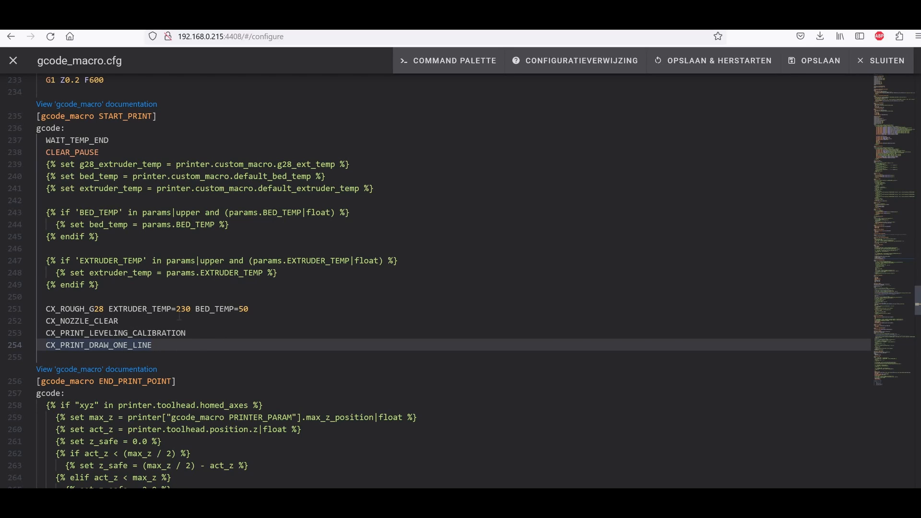
pyautogui.moveTo(692, 69)
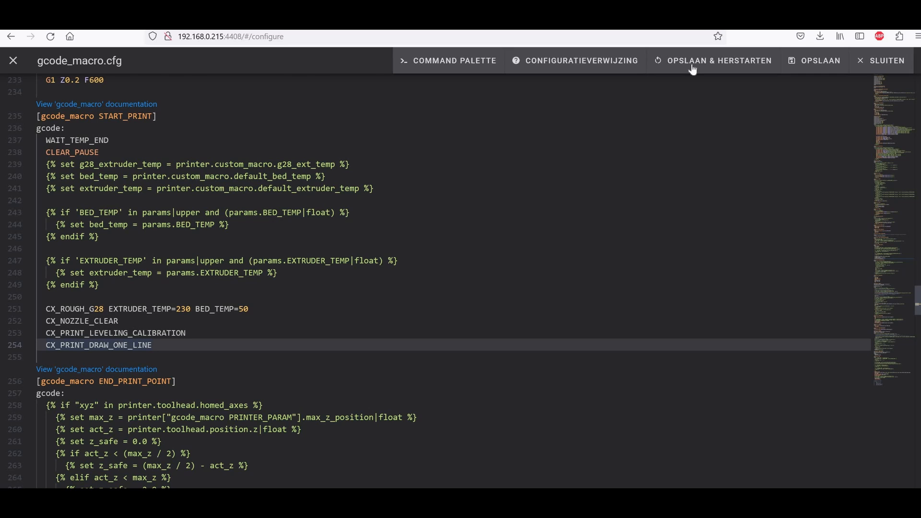
pyautogui.click(151, 344)
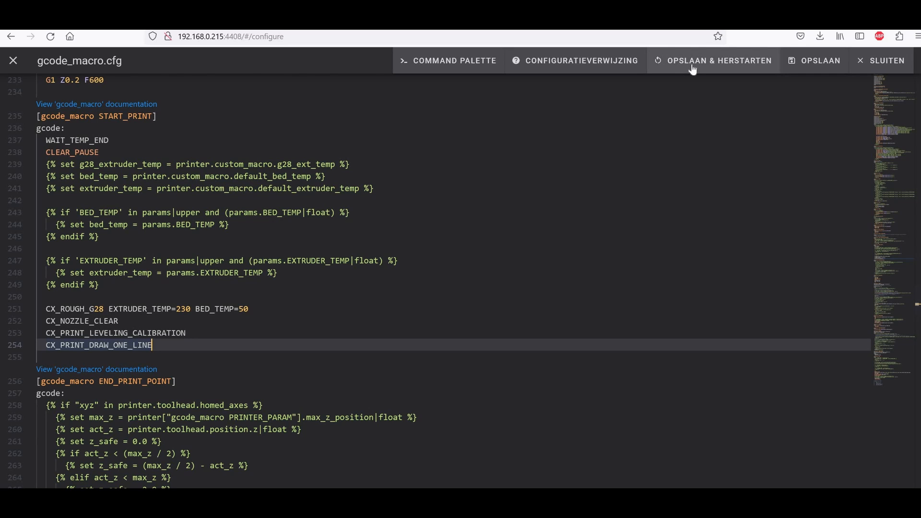
pyautogui.moveTo(210, 465)
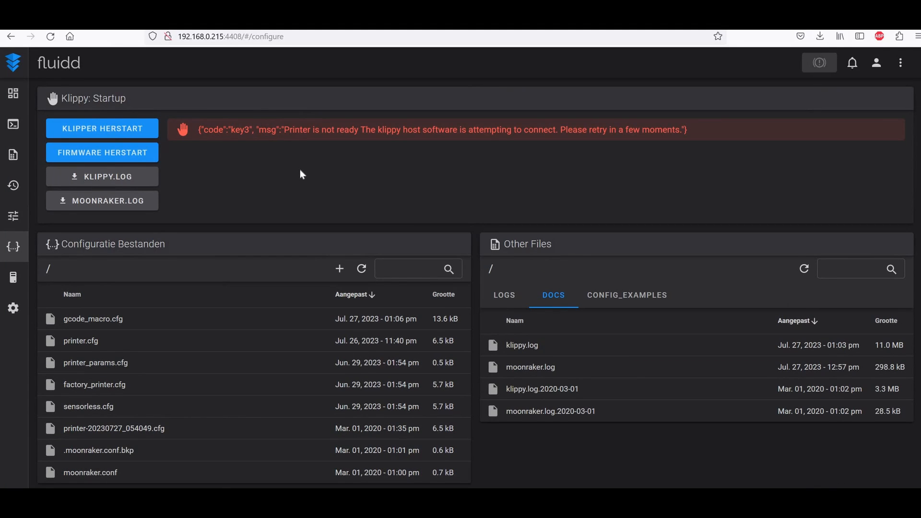
pyautogui.moveTo(310, 208)
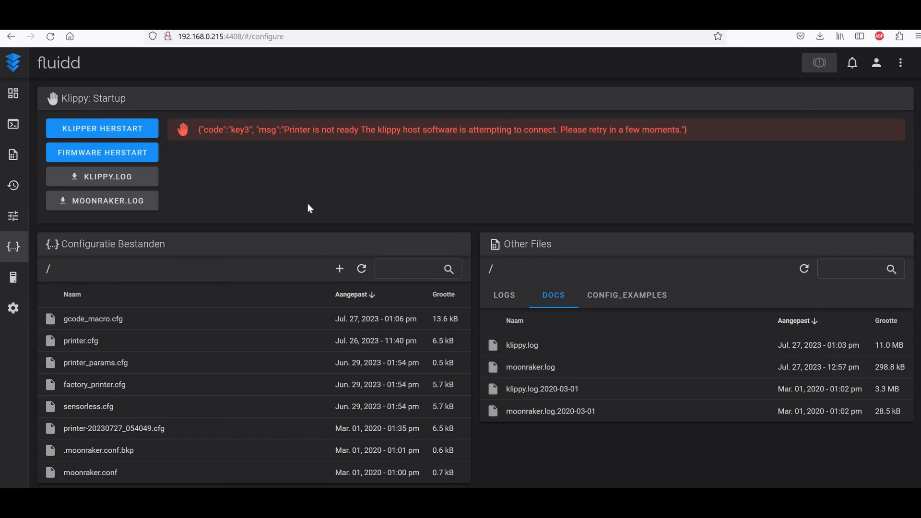
# - Return to the dashboard after the restart and show the stored print jobs list
pyautogui.click(12, 93)
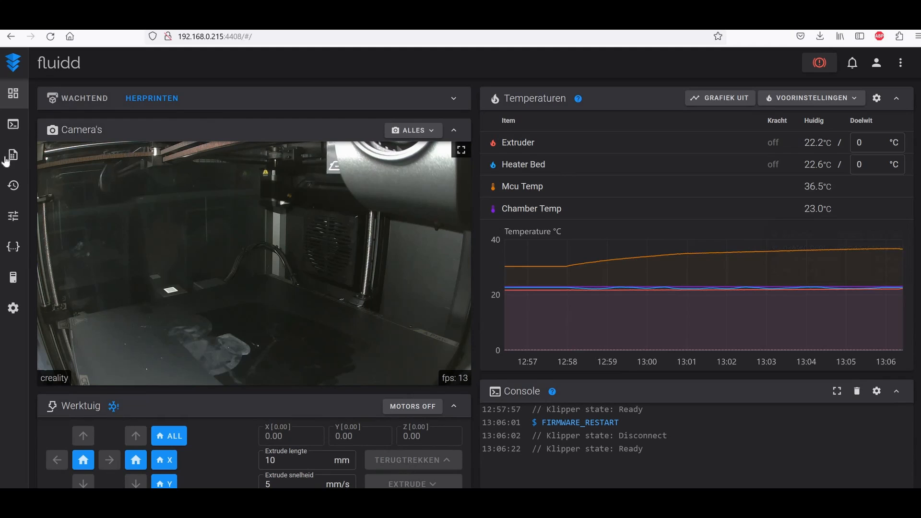
pyautogui.moveTo(13, 154)
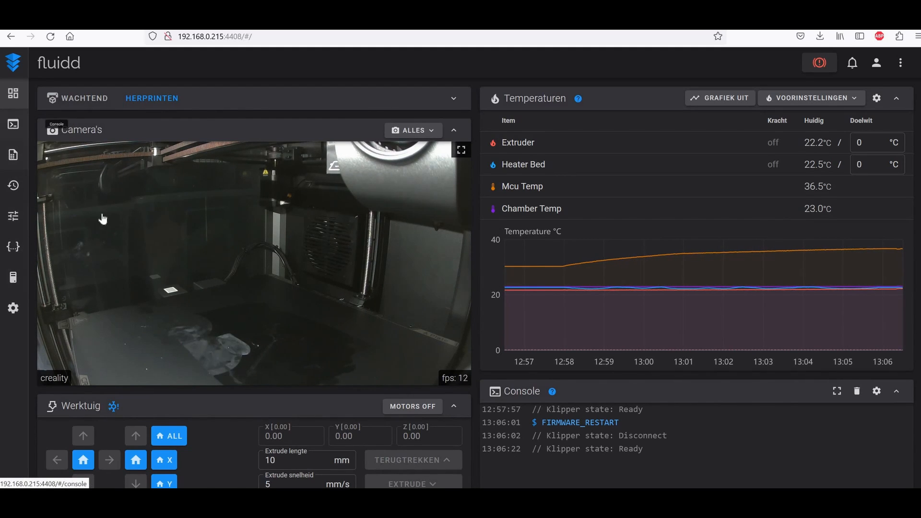
pyautogui.click(13, 155)
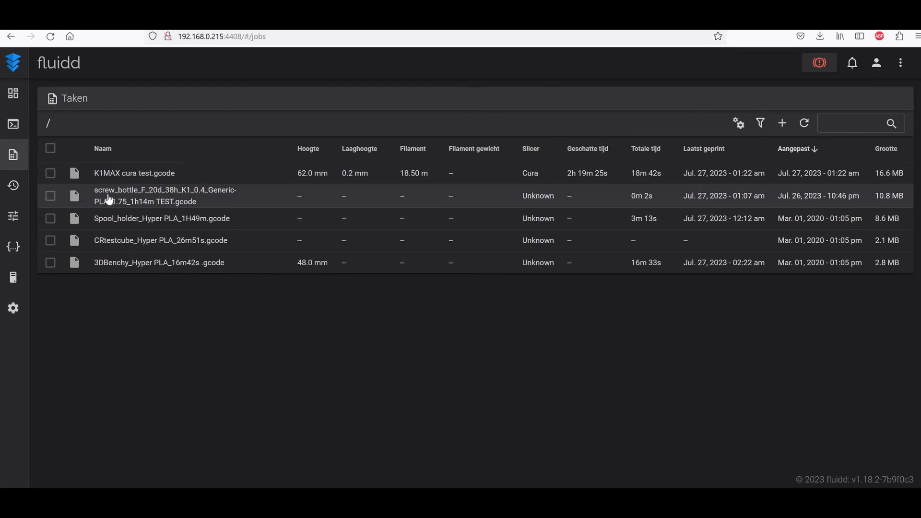
pyautogui.moveTo(885, 271)
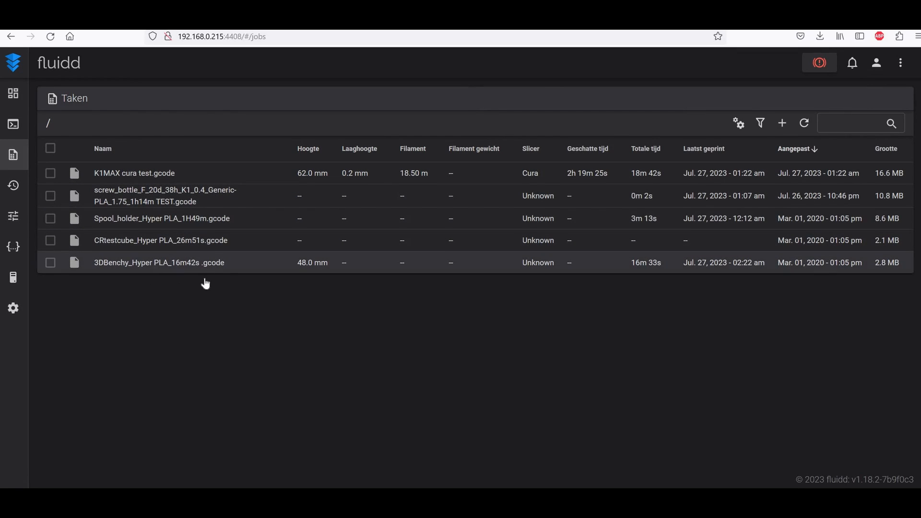
# - Print 3DBenchy_Hyper PLA_16m42s .gcode via its context menu
pyautogui.rightClick(156, 263)
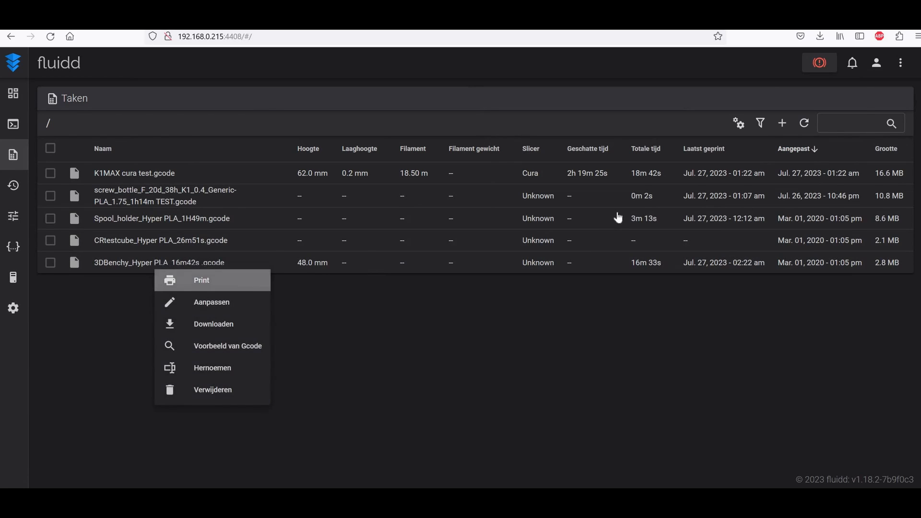
pyautogui.click(202, 280)
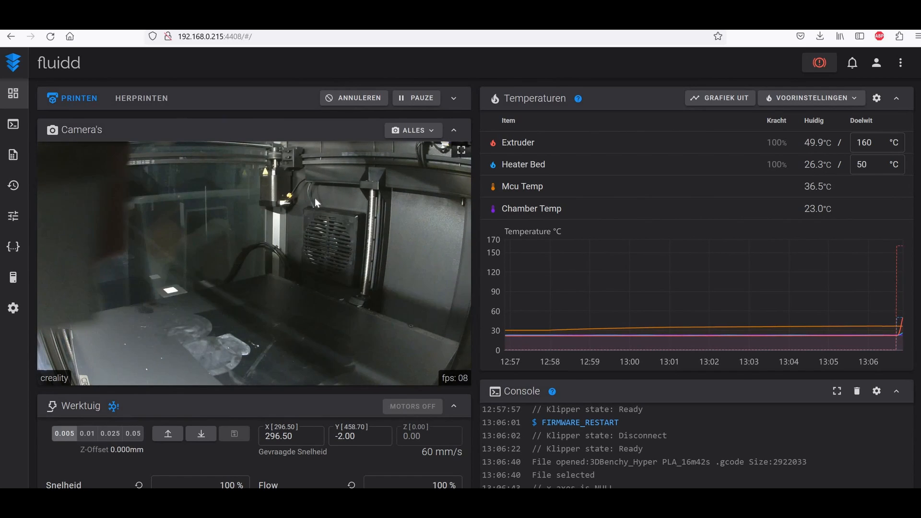
pyautogui.scroll(-3)
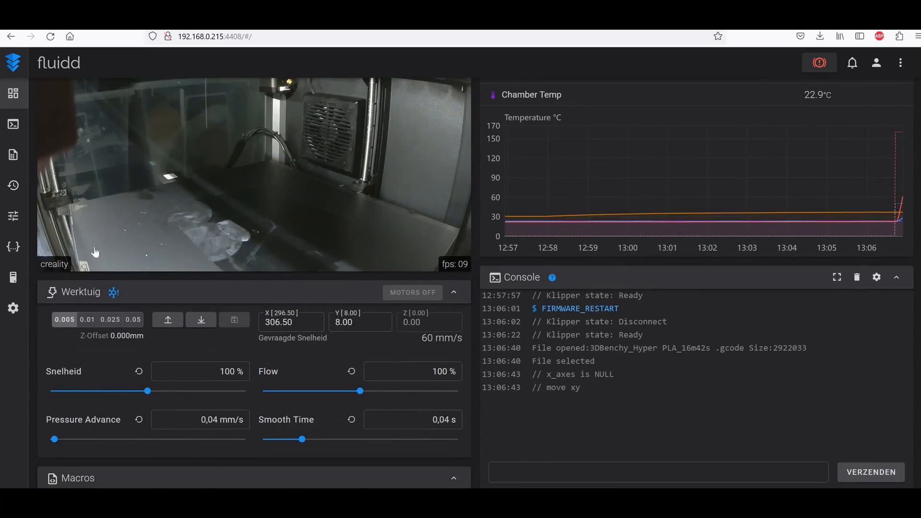
pyautogui.scroll(-3)
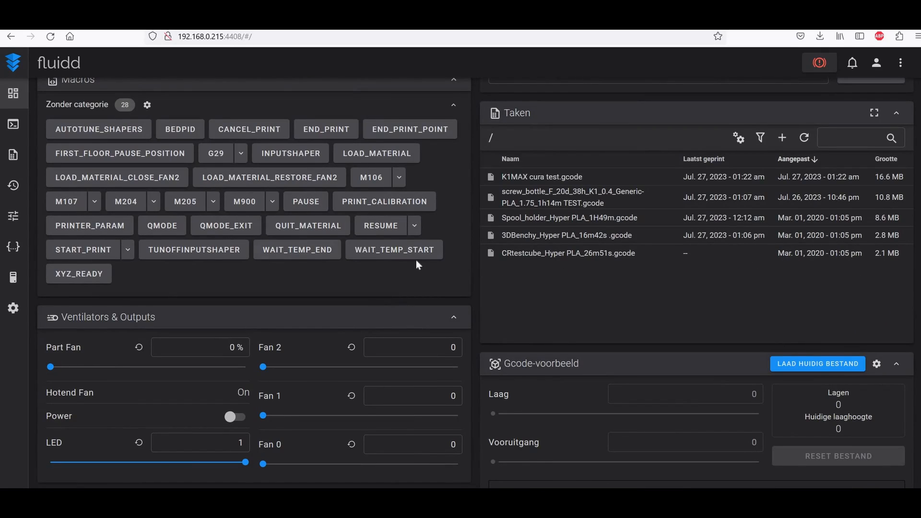
pyautogui.moveTo(360, 279)
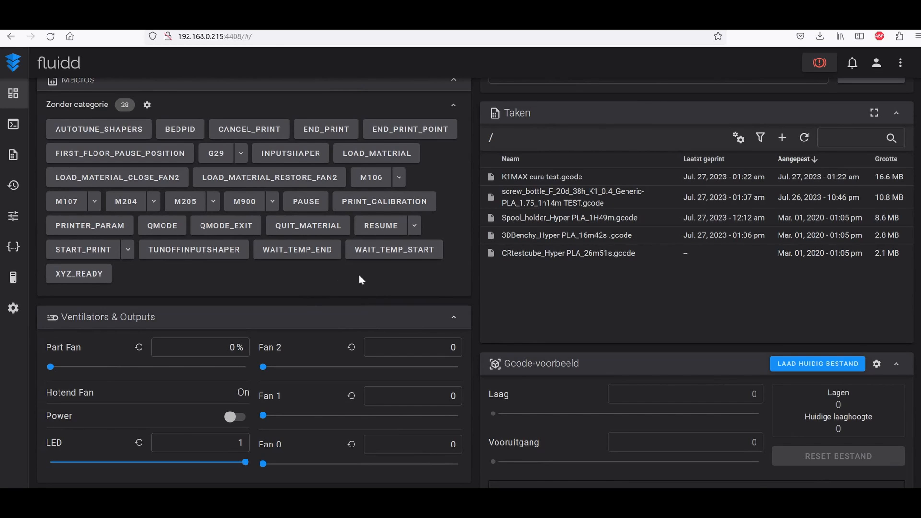
pyautogui.scroll(-3)
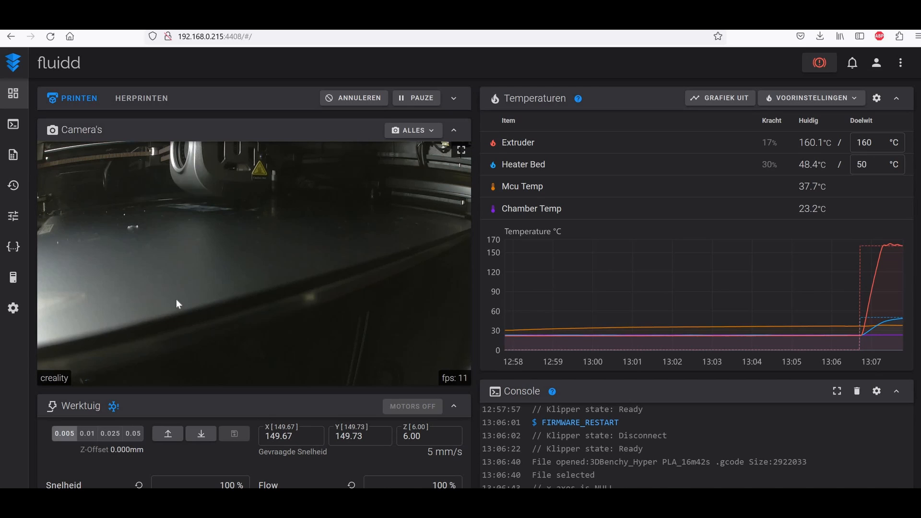
pyautogui.moveTo(234, 261)
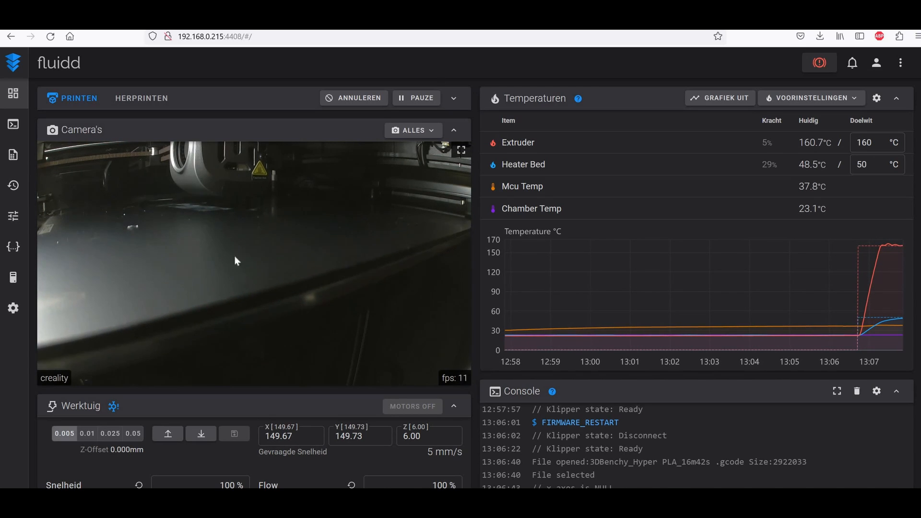
pyautogui.moveTo(595, 291)
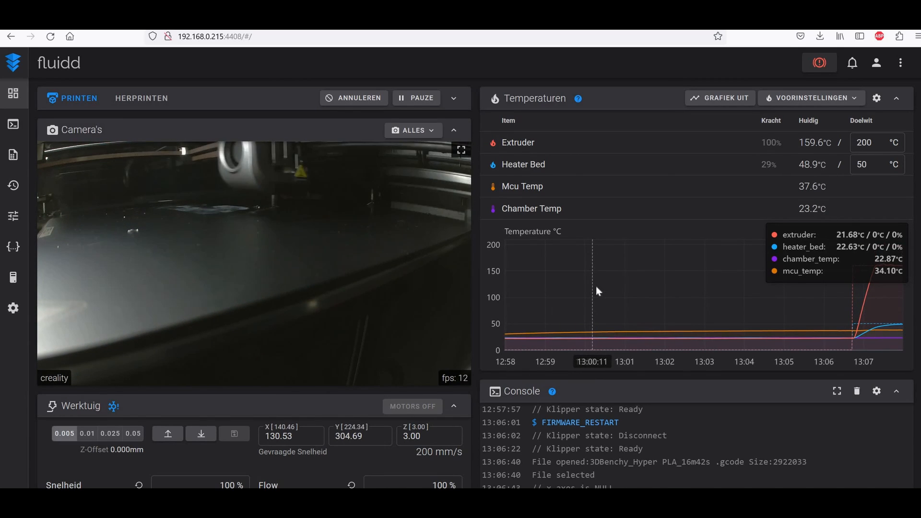
pyautogui.moveTo(822, 467)
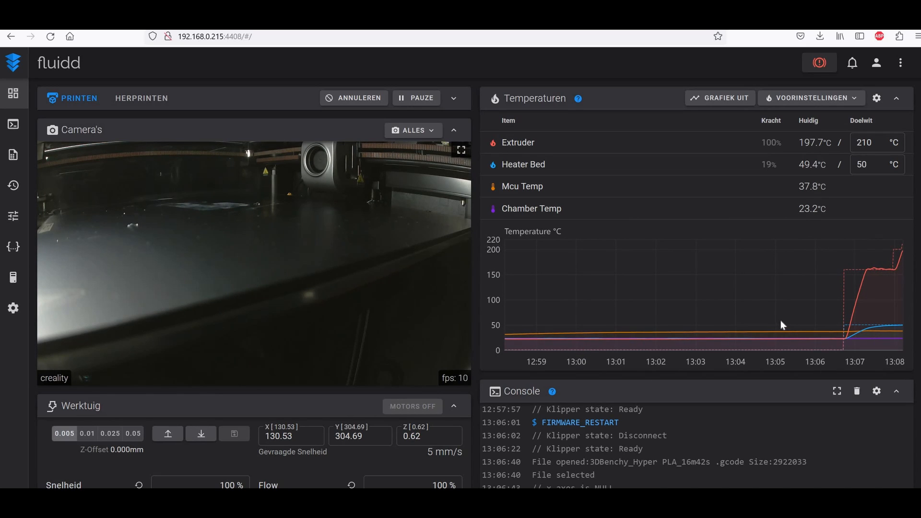
pyautogui.moveTo(781, 325)
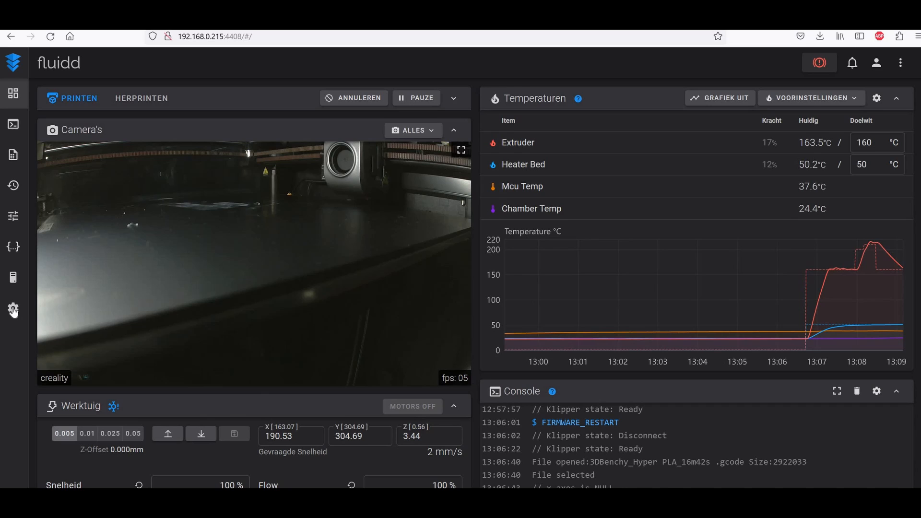
pyautogui.moveTo(12, 278)
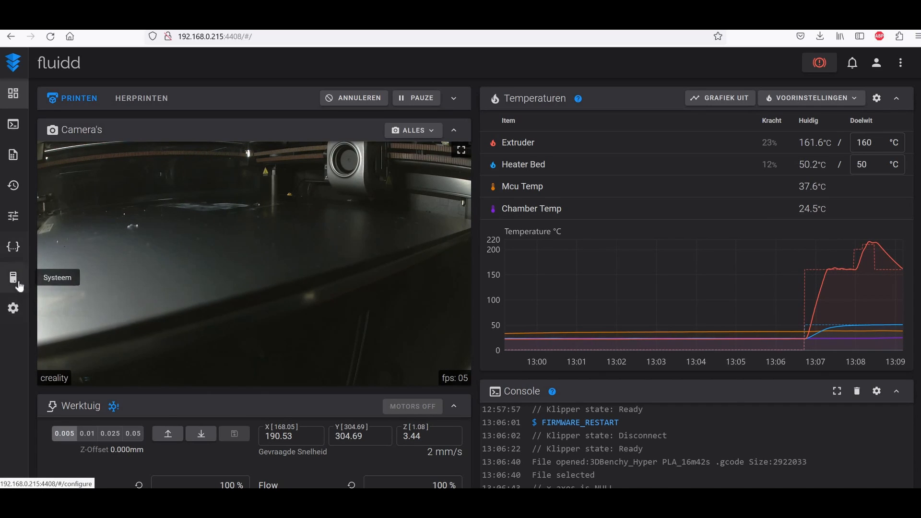
# - Delete the Default camera in the camera settings, leaving only the creality camera
pyautogui.click(12, 278)
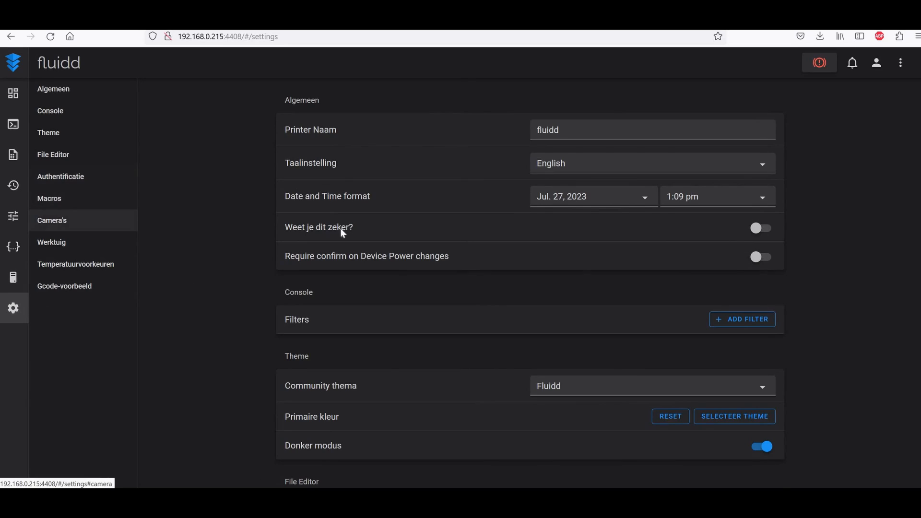
pyautogui.click(52, 219)
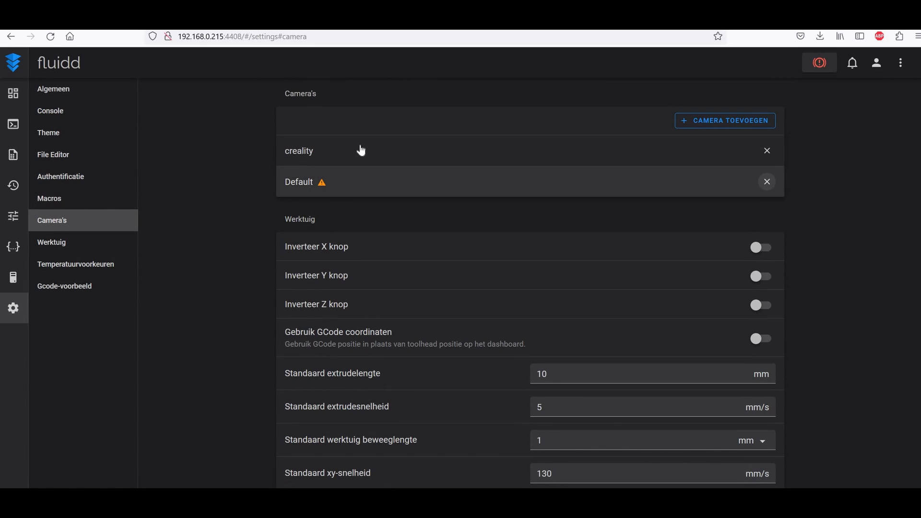
pyautogui.click(767, 181)
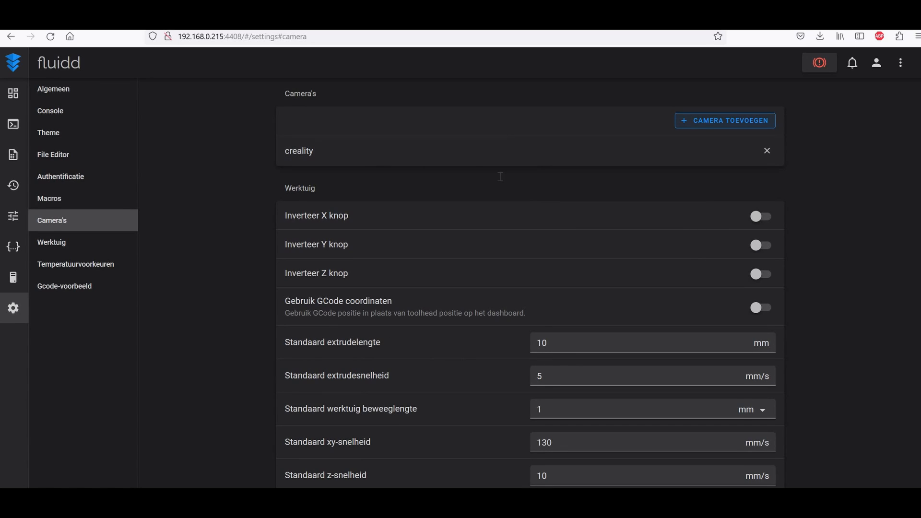
# - Cancel the add-camera dialog and return to the printer dashboard
pyautogui.click(724, 121)
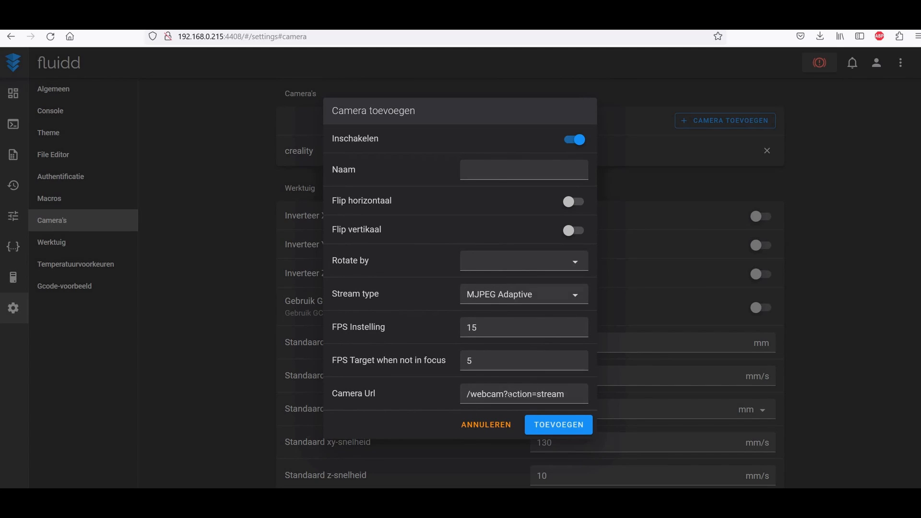
pyautogui.moveTo(486, 425)
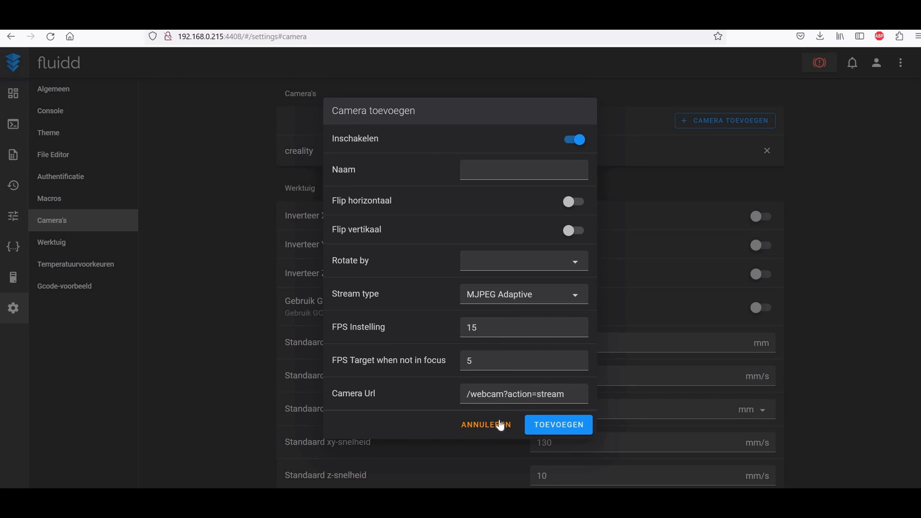
pyautogui.click(486, 424)
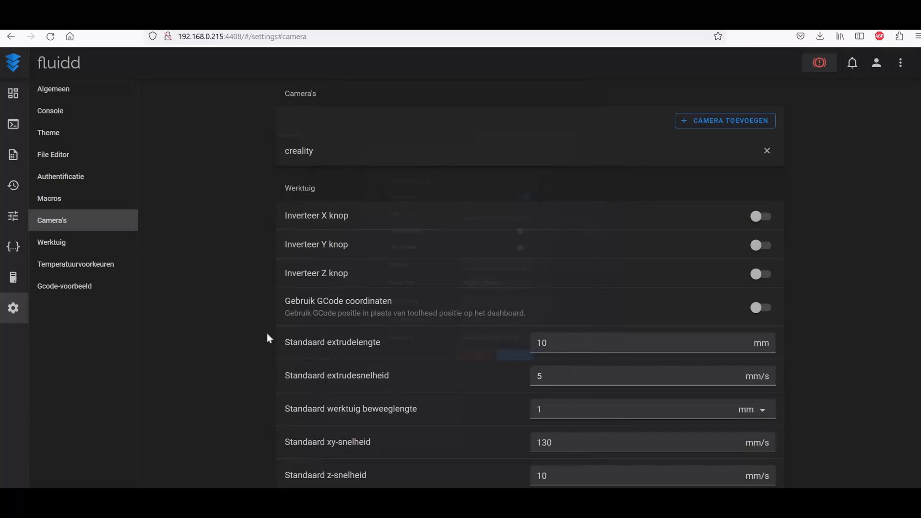
pyautogui.click(13, 93)
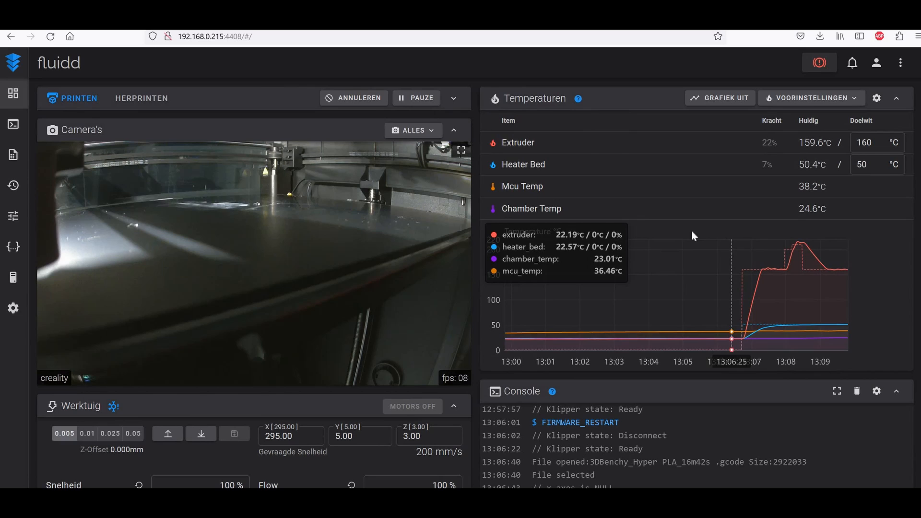
pyautogui.moveTo(452, 271)
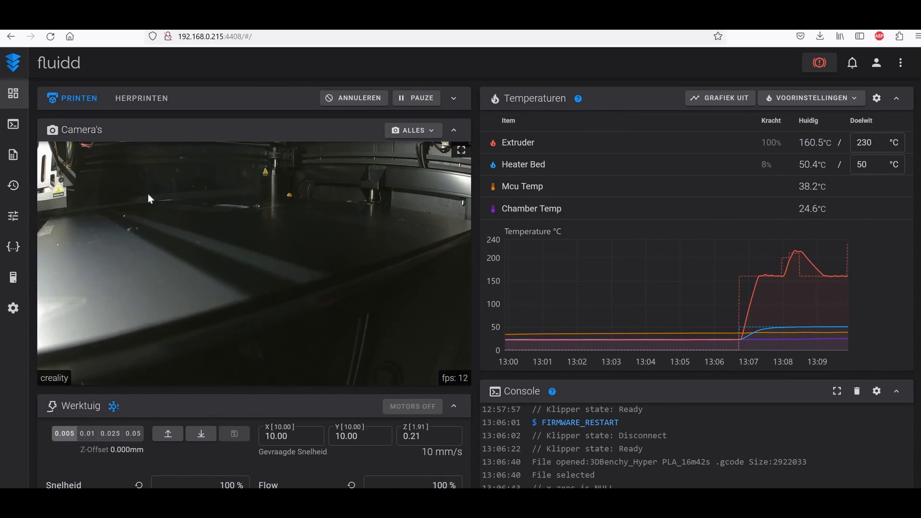
pyautogui.moveTo(583, 334)
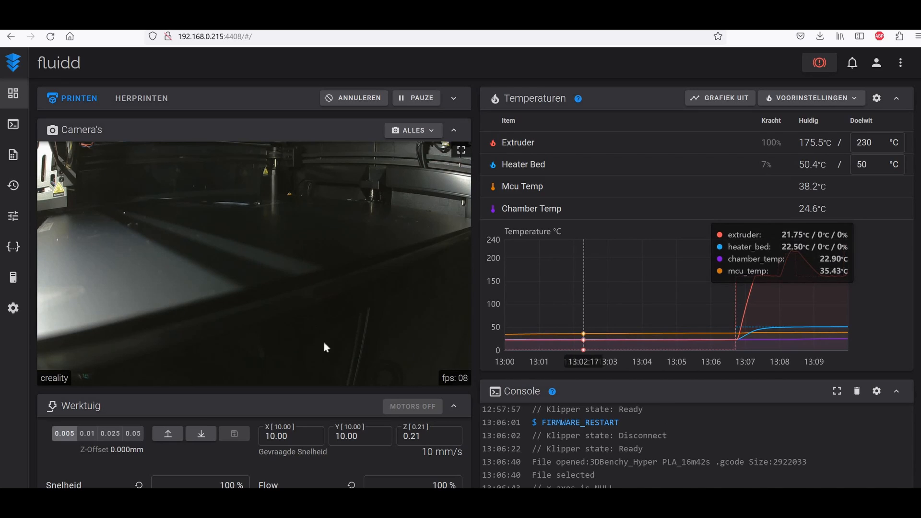
pyautogui.moveTo(404, 247)
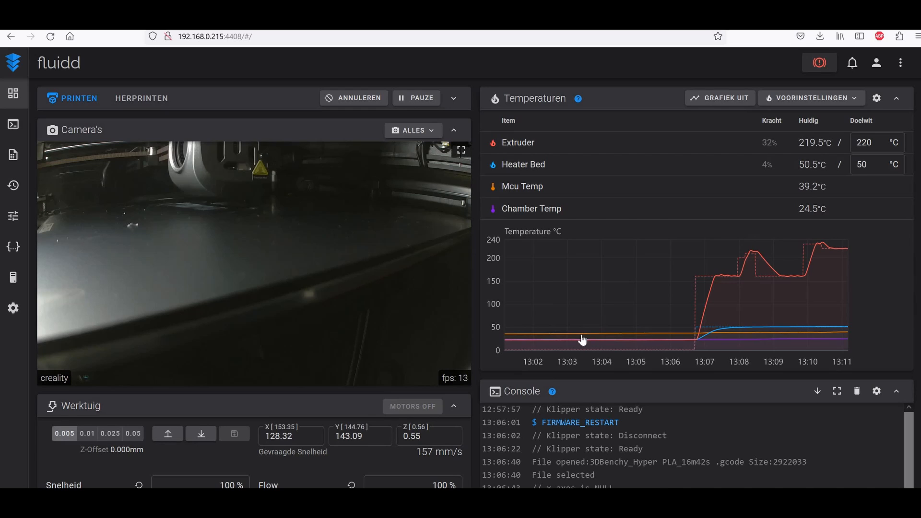
pyautogui.moveTo(578, 338)
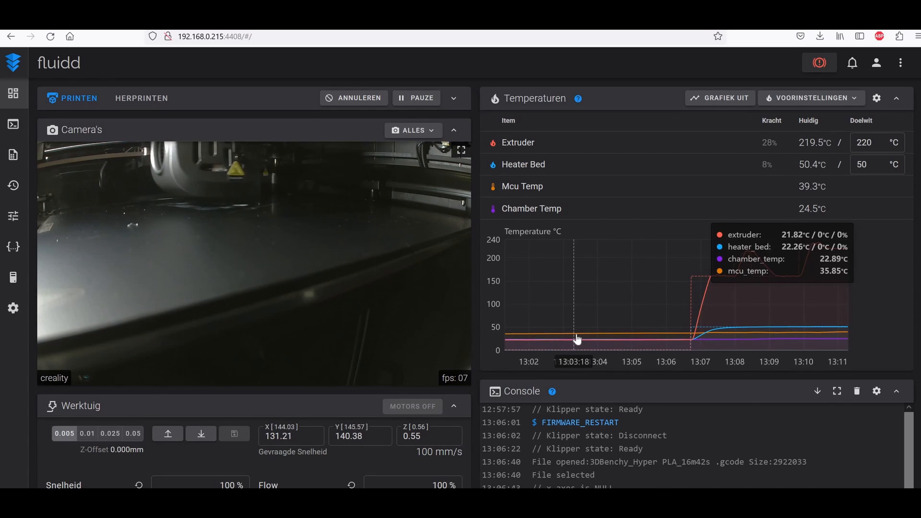
pyautogui.moveTo(418, 366)
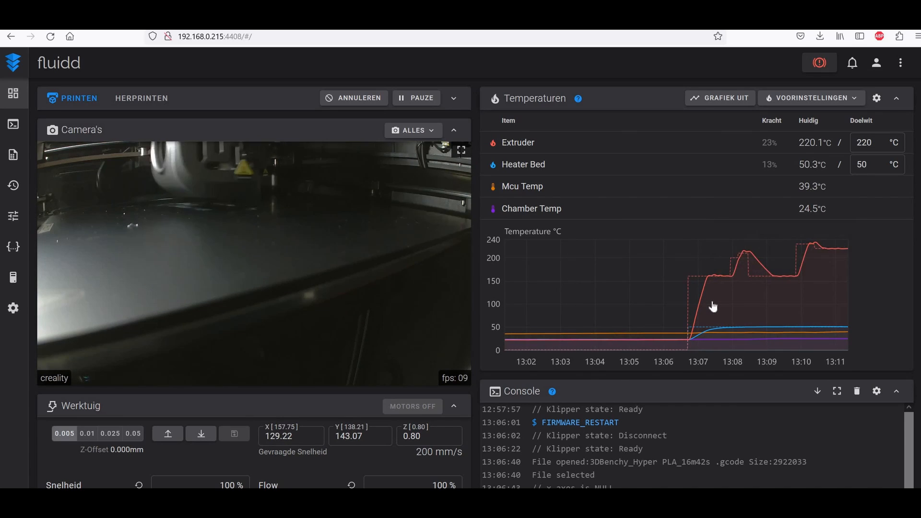
pyautogui.moveTo(711, 305)
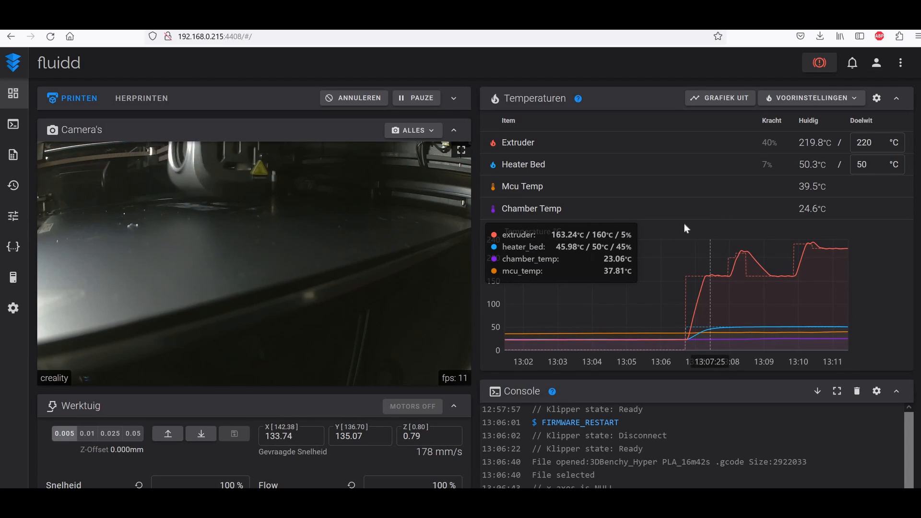
pyautogui.moveTo(545, 279)
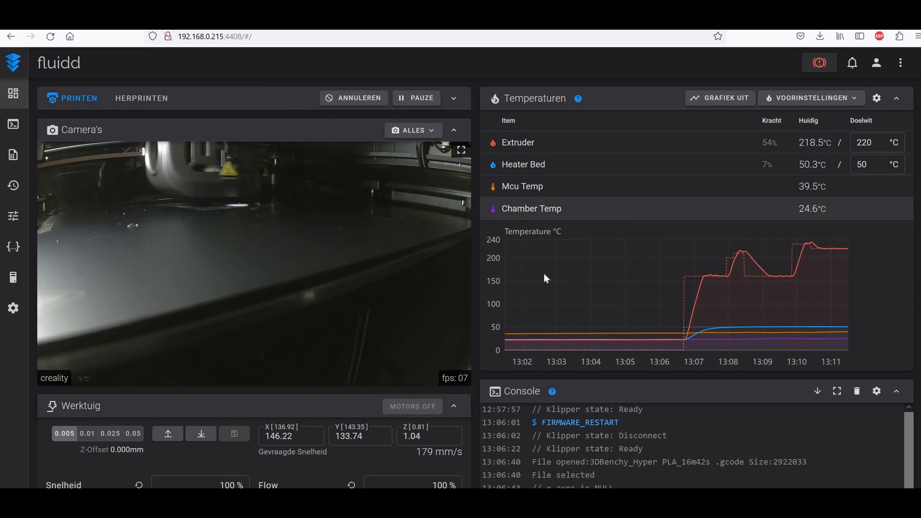
pyautogui.moveTo(543, 288)
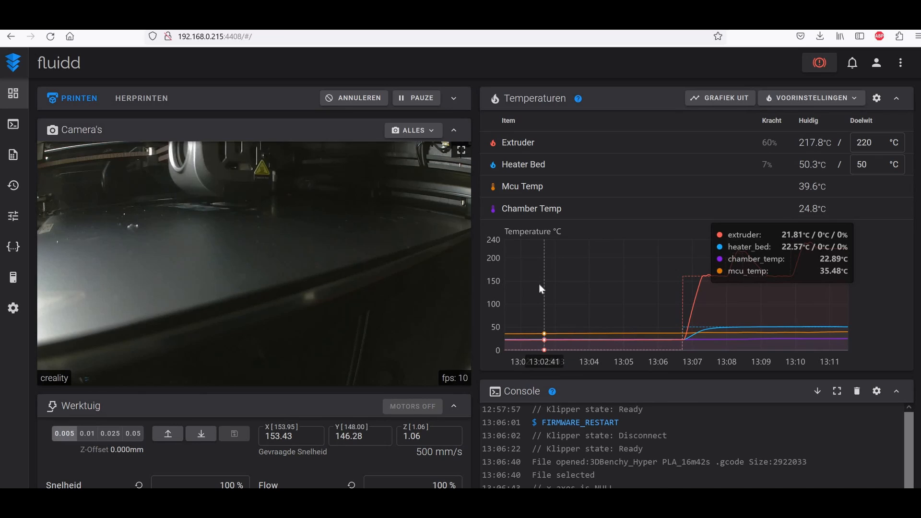
pyautogui.moveTo(585, 332)
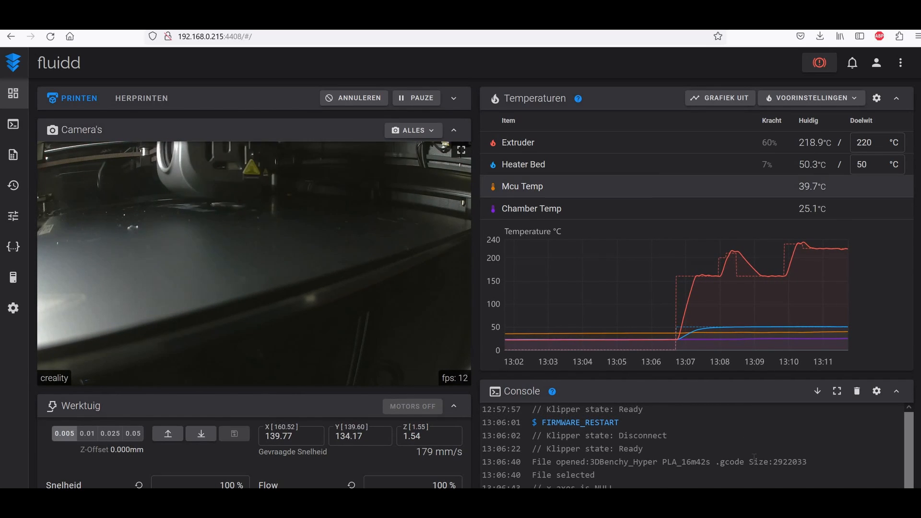
pyautogui.moveTo(724, 399)
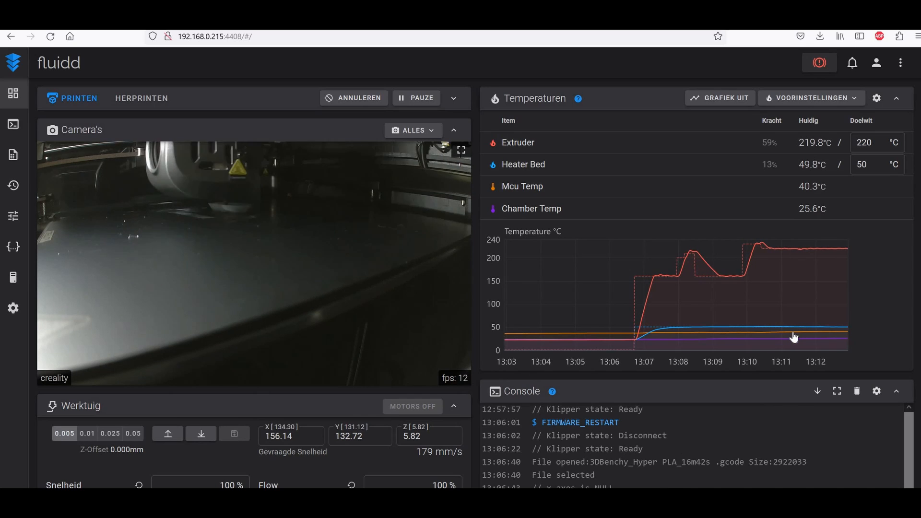
pyautogui.moveTo(794, 340)
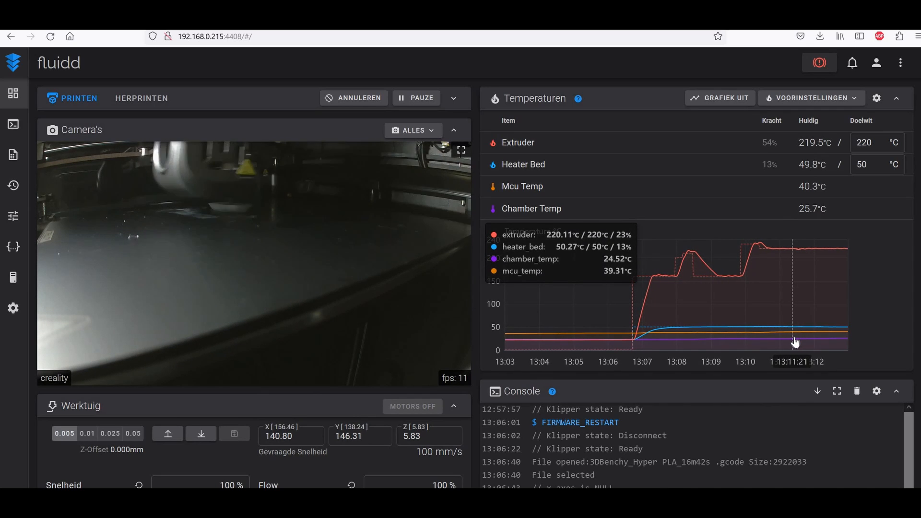